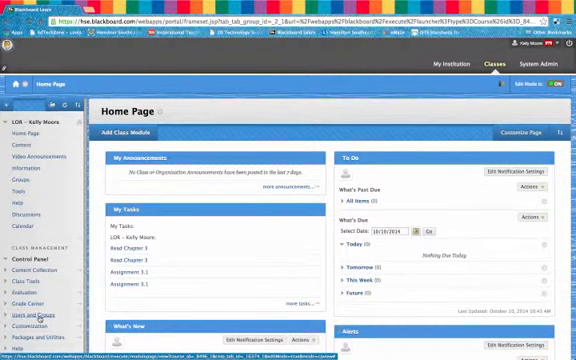
Step: Go to the course's Users area from the Control Panel
{"action": "left_click", "coordinate": [32, 324]}
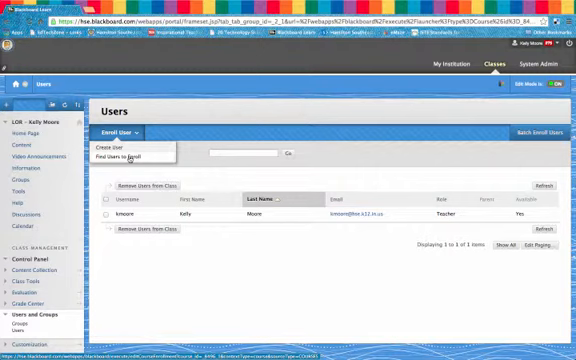
Step: Choose Find Users to Enroll to bring up the Add Enrollments form
{"action": "left_click", "coordinate": [120, 156]}
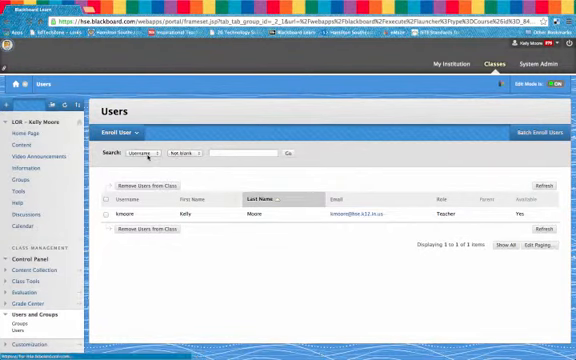
{"action": "left_click", "coordinate": [116, 132]}
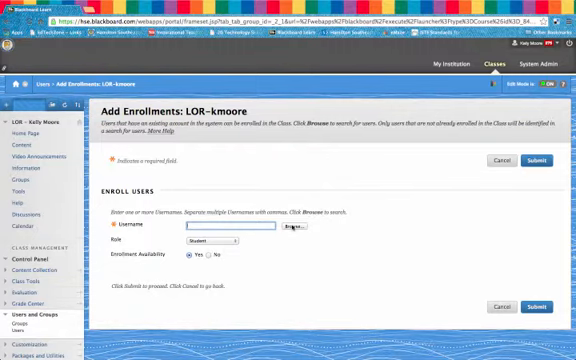
{"action": "left_click", "coordinate": [300, 232]}
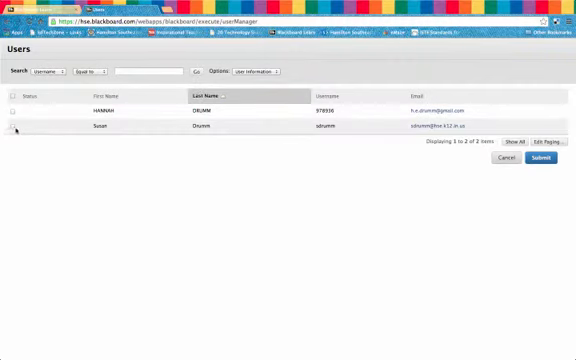
{"action": "mouse_move", "coordinate": [14, 132]}
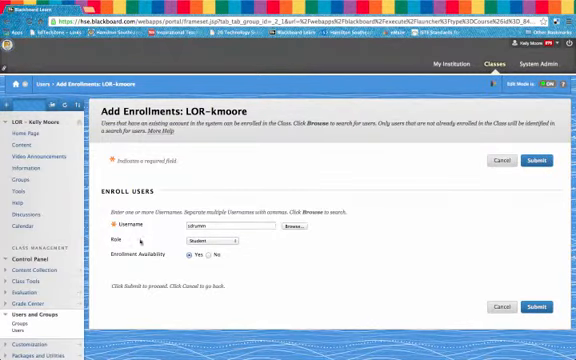
Step: Submit the enrollment of the second user with the Teacher role
{"action": "left_click", "coordinate": [210, 242]}
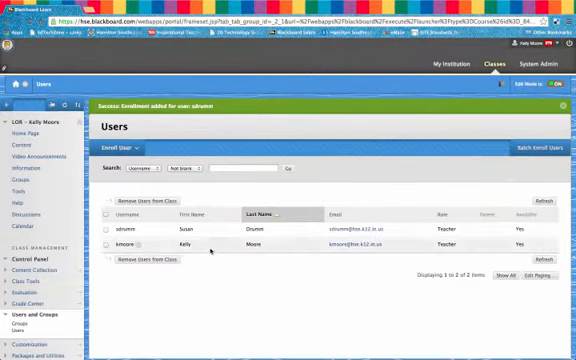
{"action": "mouse_move", "coordinate": [204, 232]}
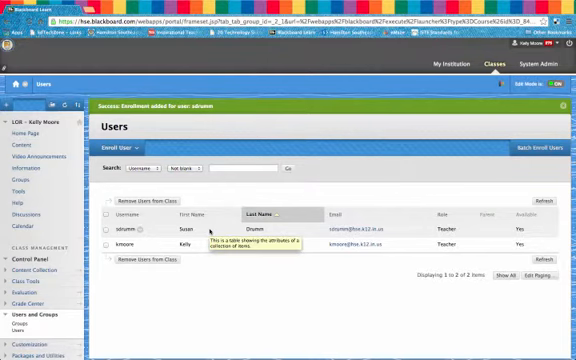